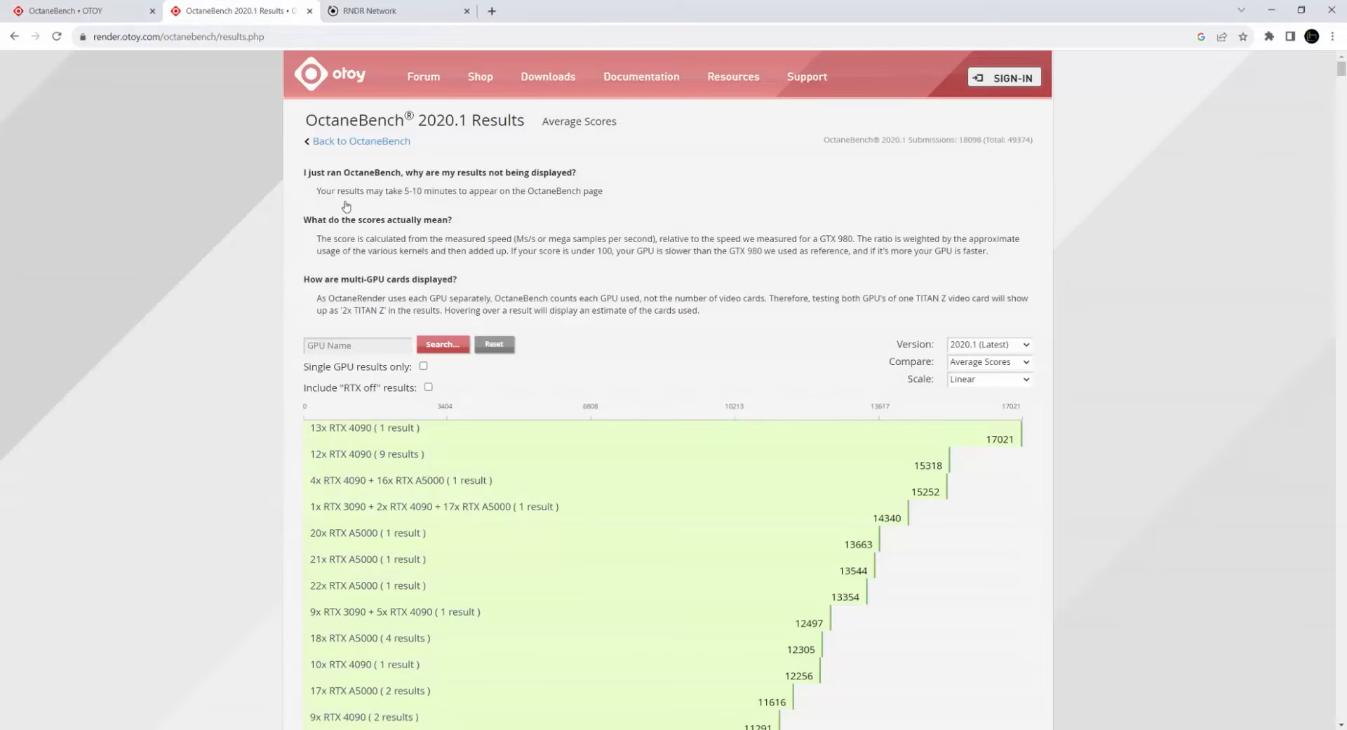
pyautogui.moveTo(400, 479)
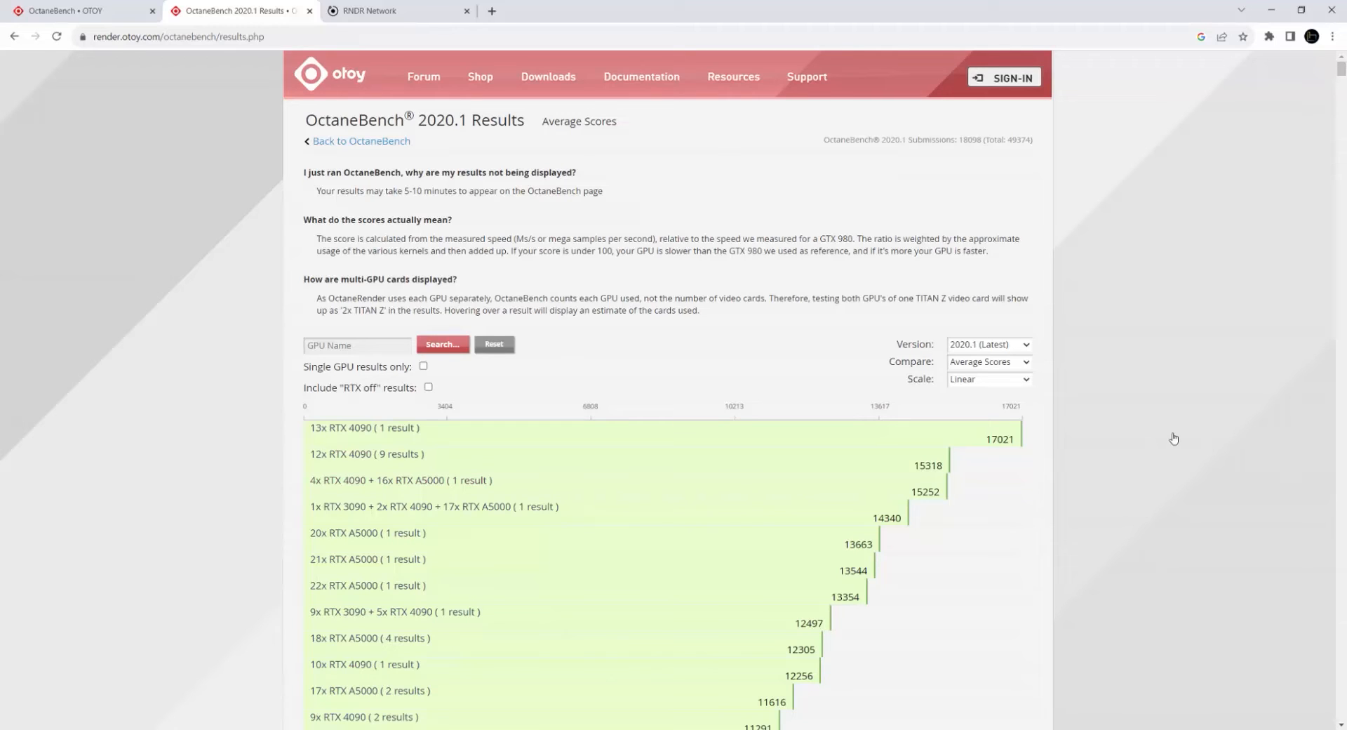
pyautogui.moveTo(434, 307)
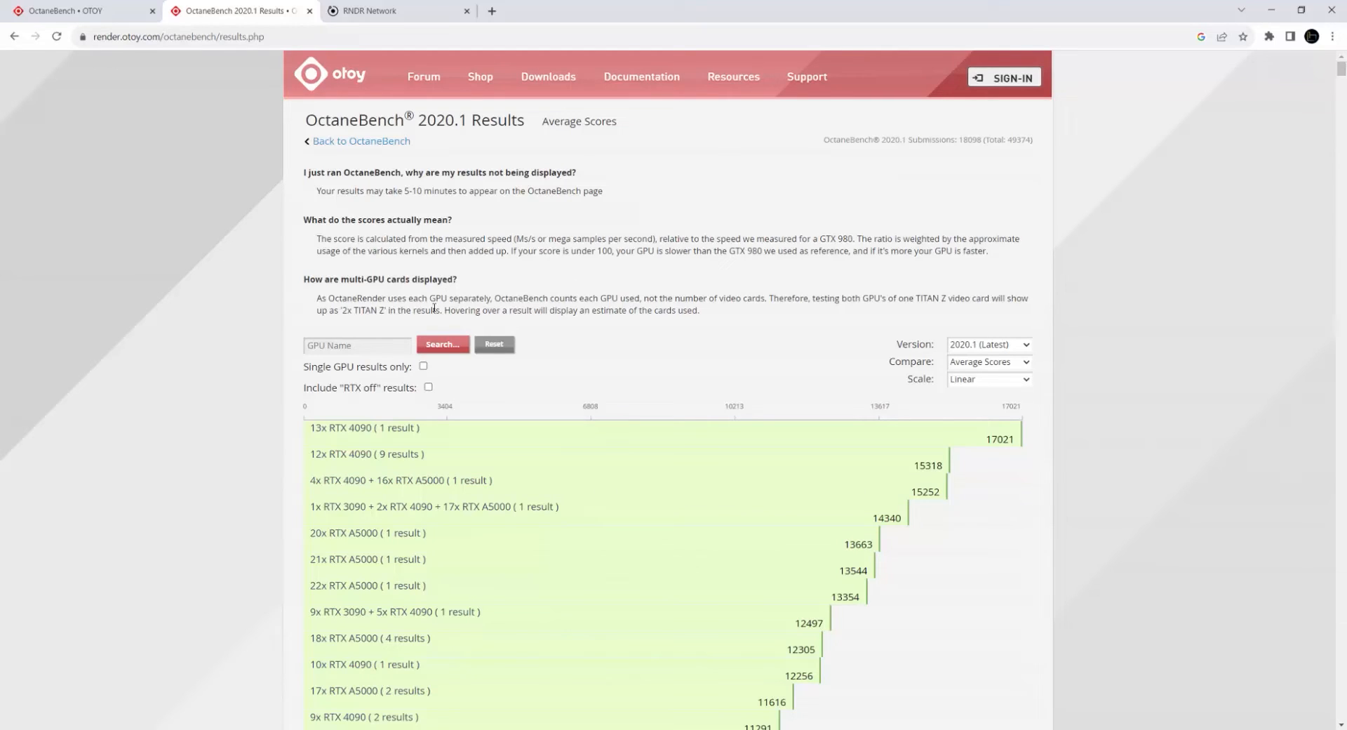
# Step: Filter the benchmark results chart to single-GPU scores, then restore multi-GPU results
pyautogui.click(357, 345)
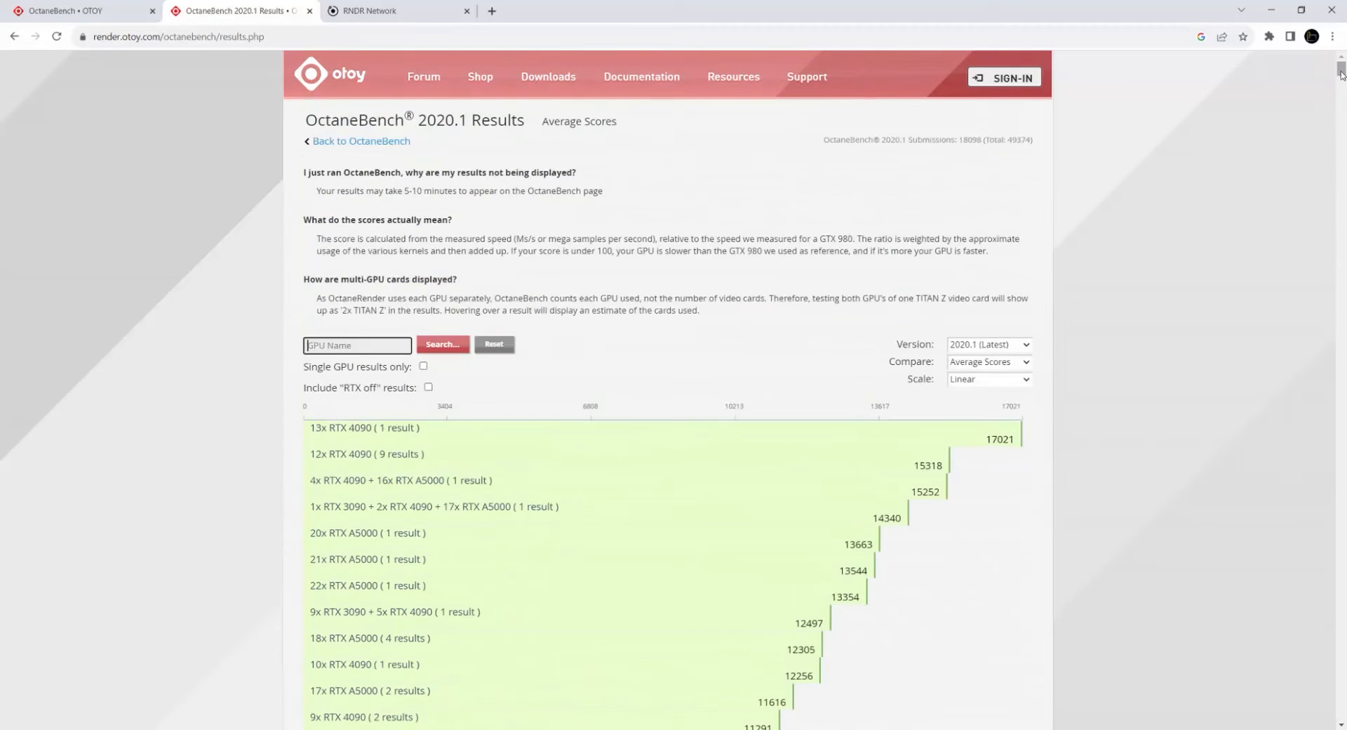
pyautogui.click(422, 365)
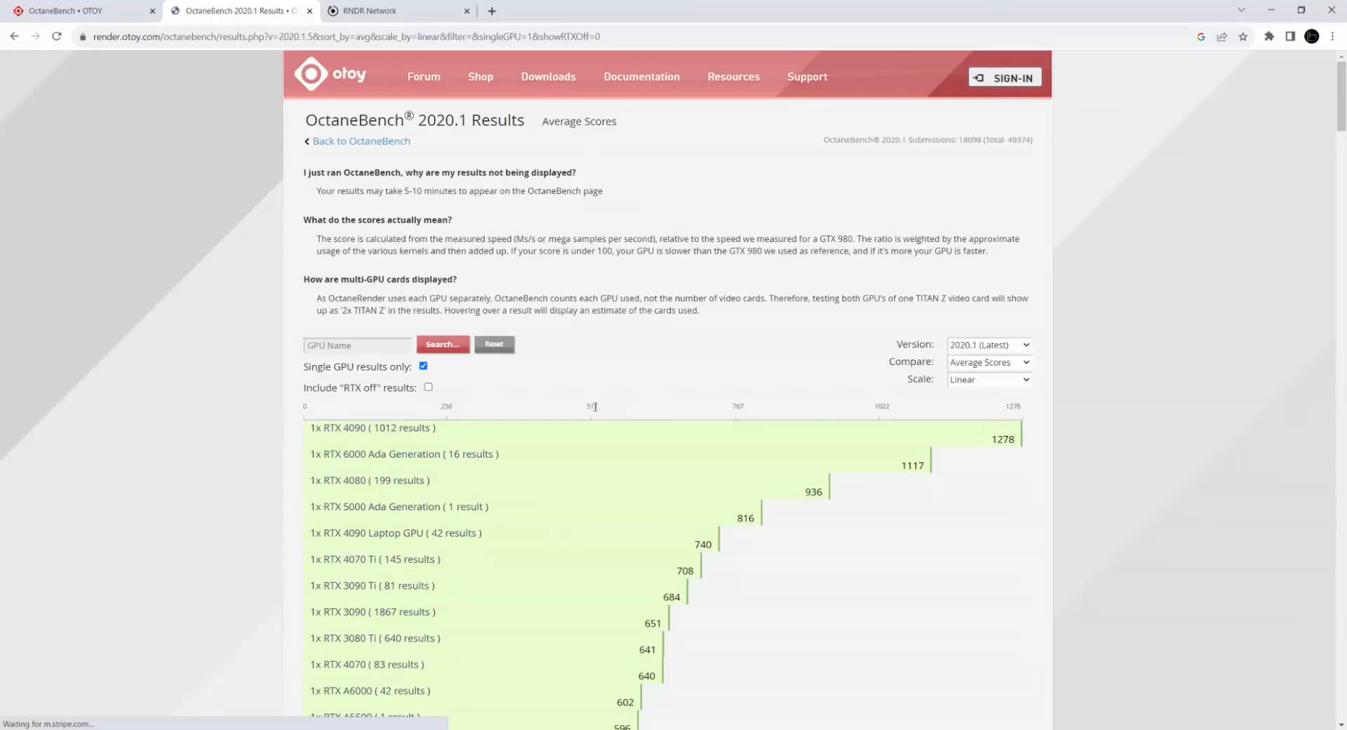
pyautogui.click(423, 365)
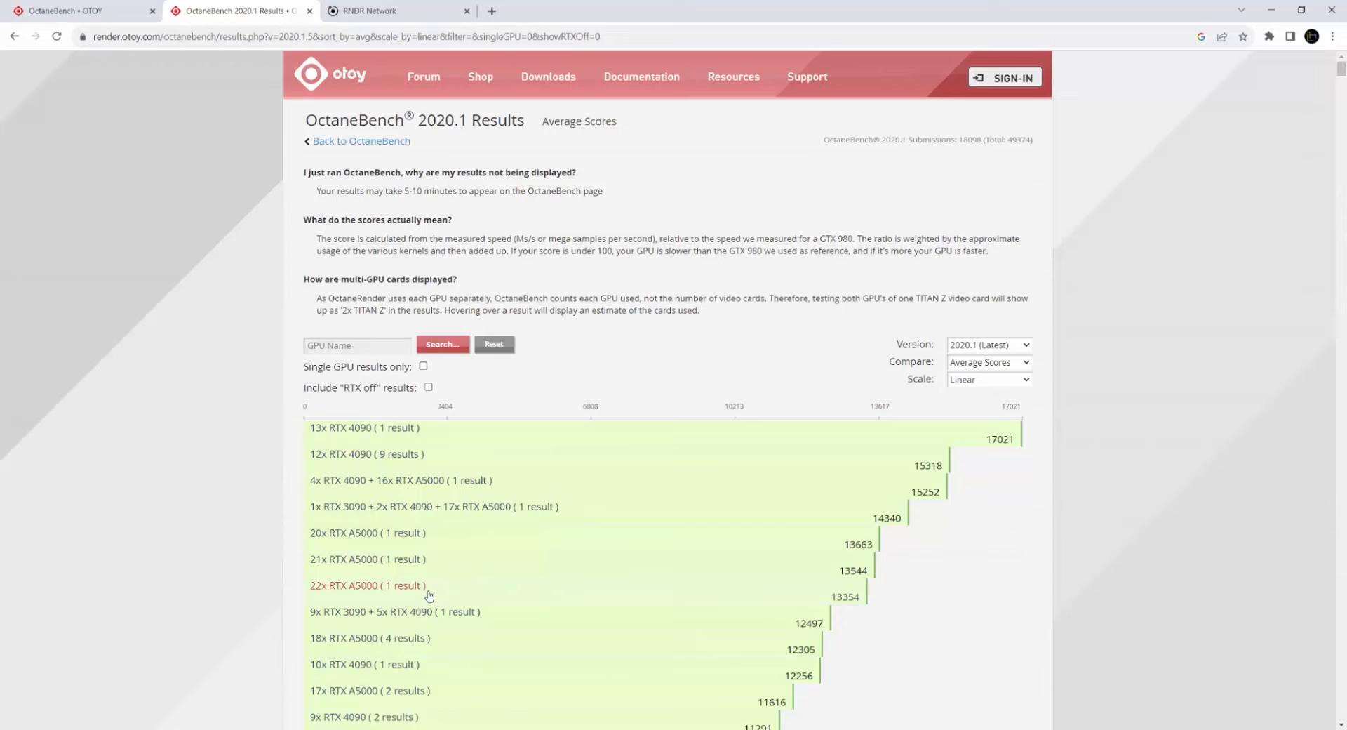
pyautogui.moveTo(1012, 441)
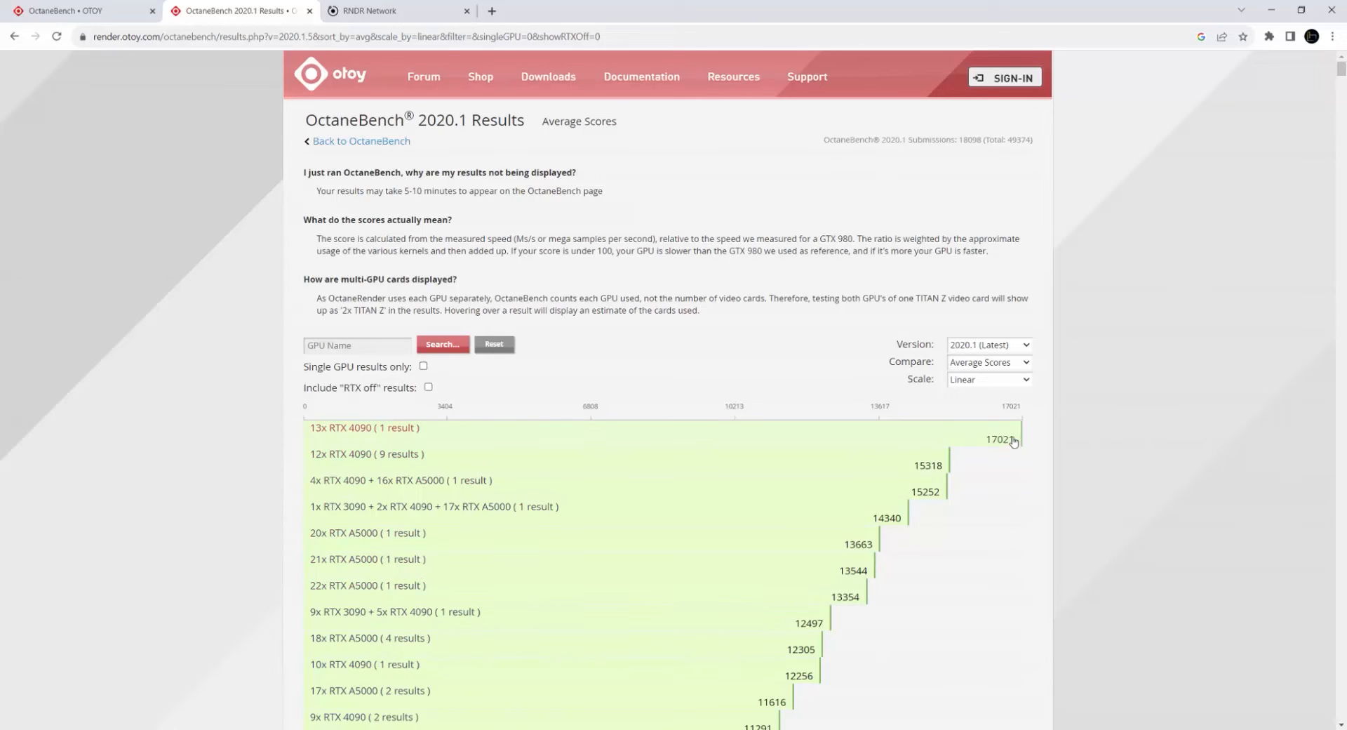
# Step: Return to the OctaneBench 2020.1 overview and bring its Download section into view
pyautogui.click(361, 141)
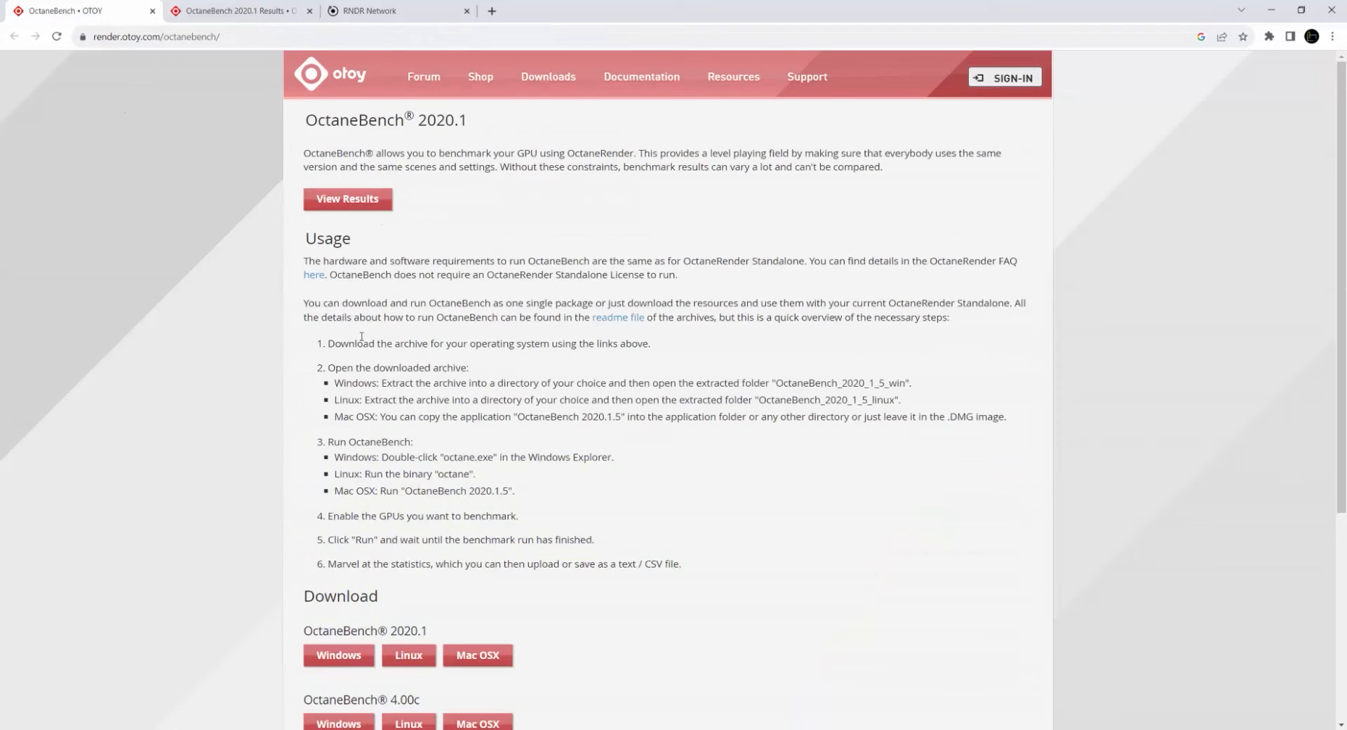
pyautogui.moveTo(497, 225)
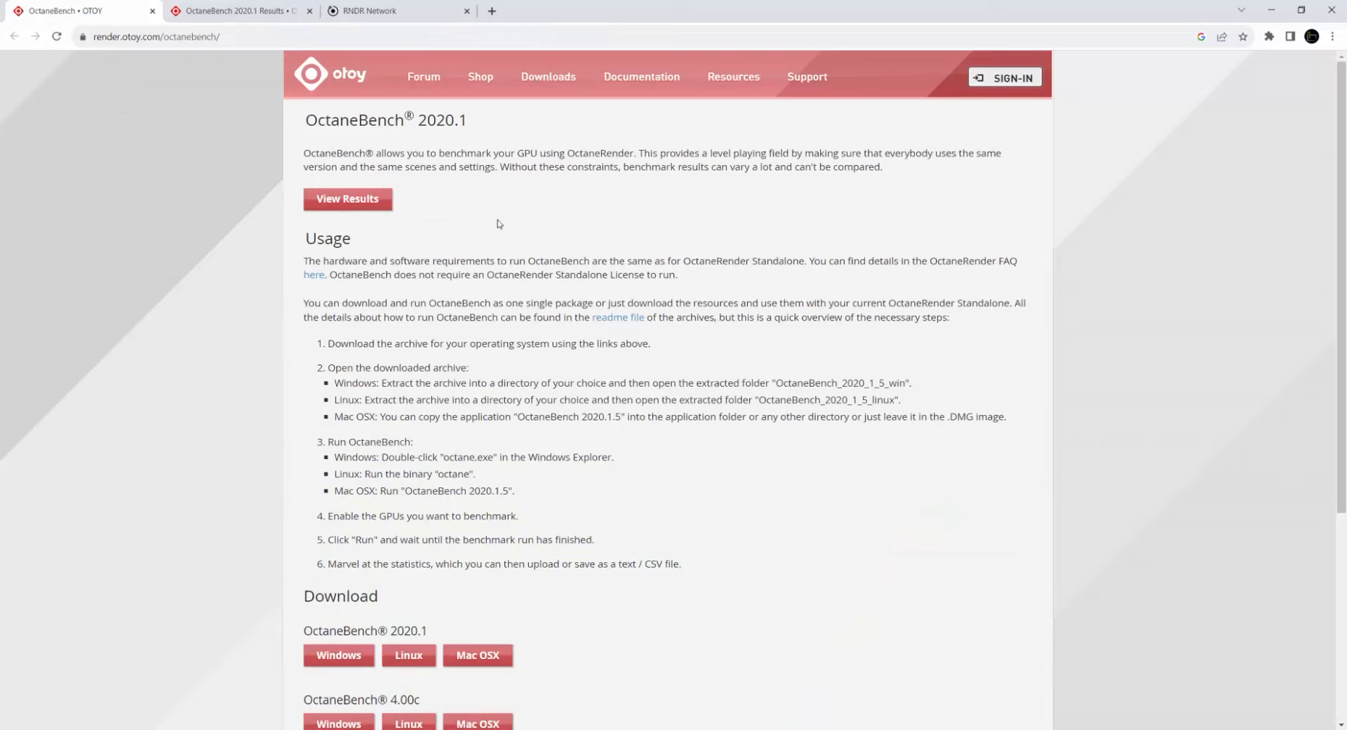
pyautogui.moveTo(1027, 380)
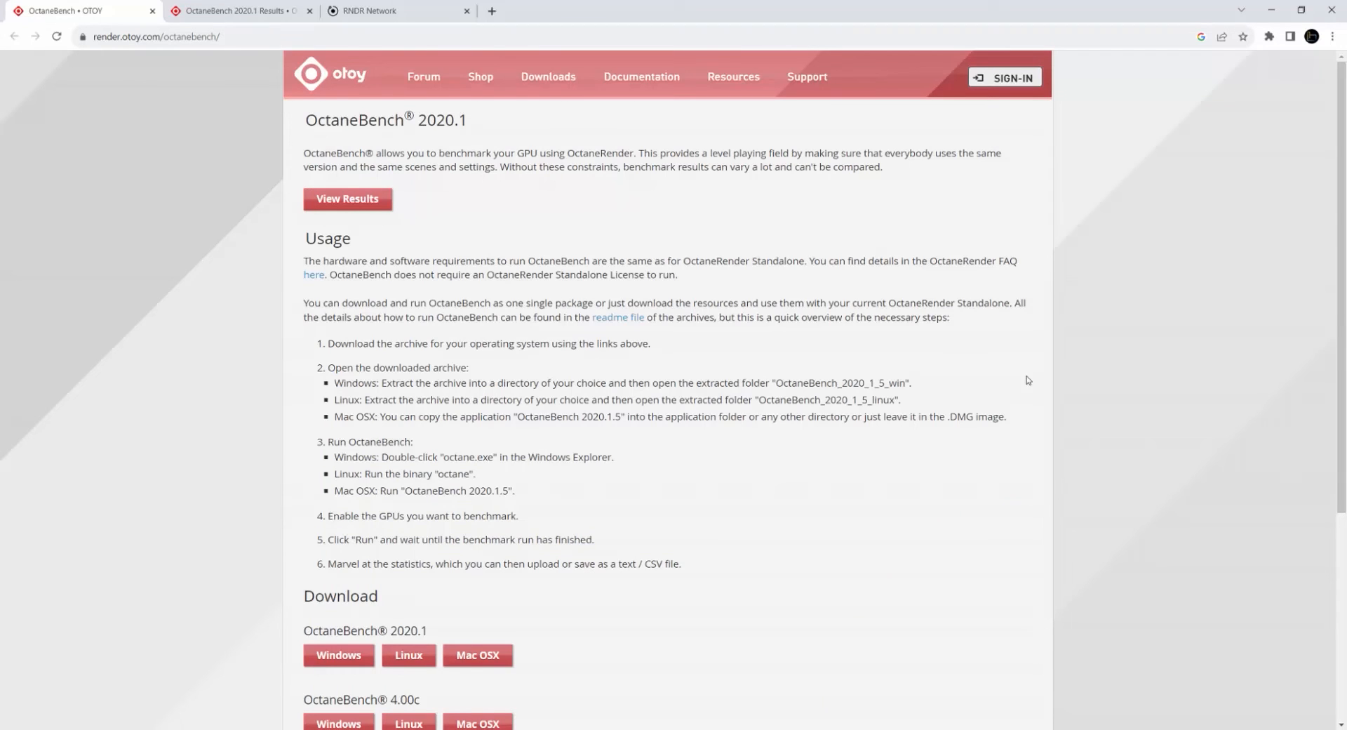
pyautogui.scroll(-3)
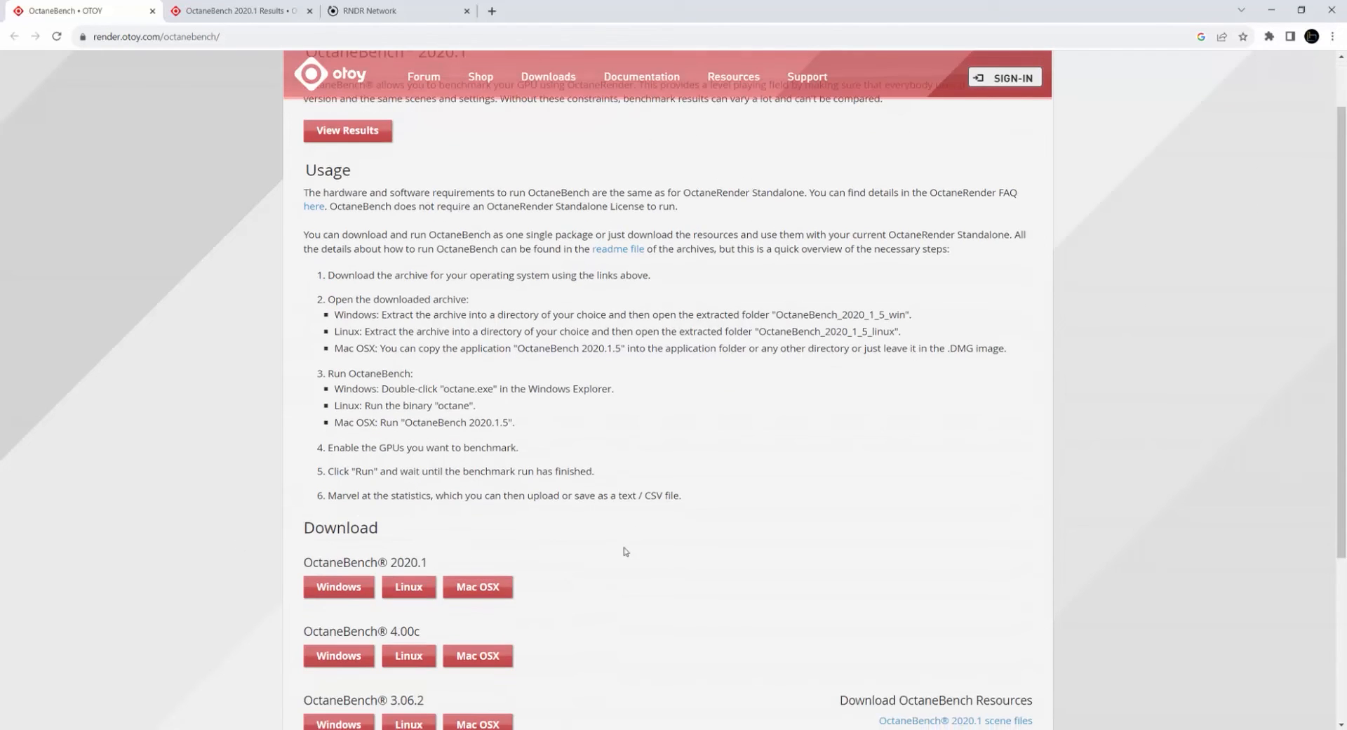
pyautogui.moveTo(649, 516)
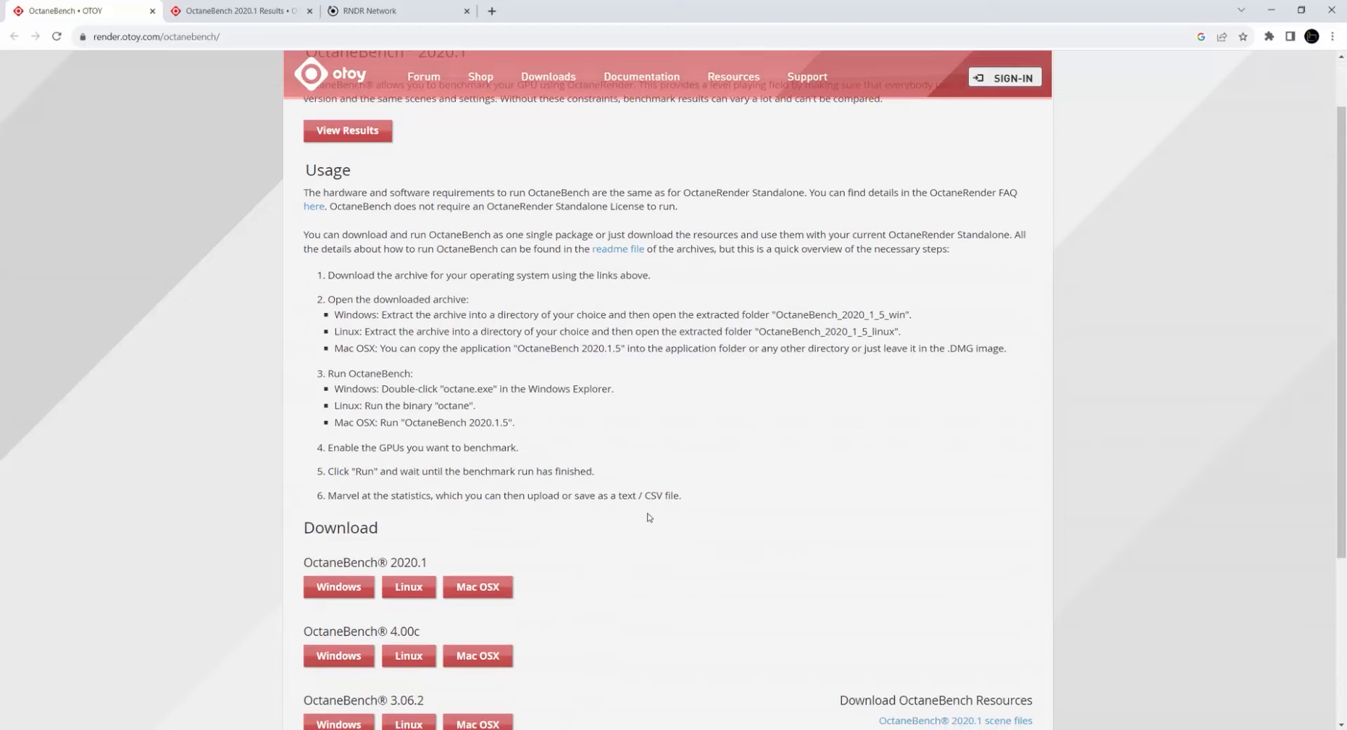
pyautogui.moveTo(1011, 401)
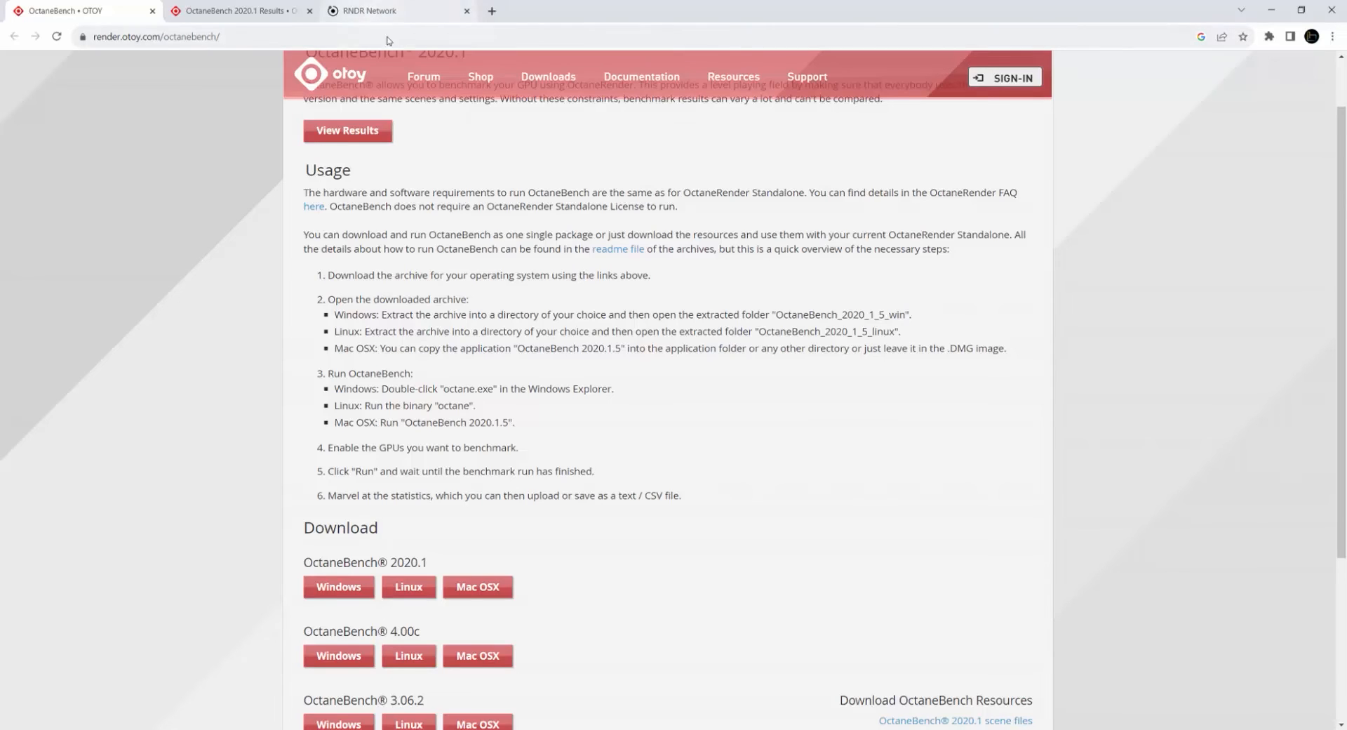
# Step: Switch to the RNDR Network job's Cost Estimate step with score and time fields empty
pyautogui.click(371, 10)
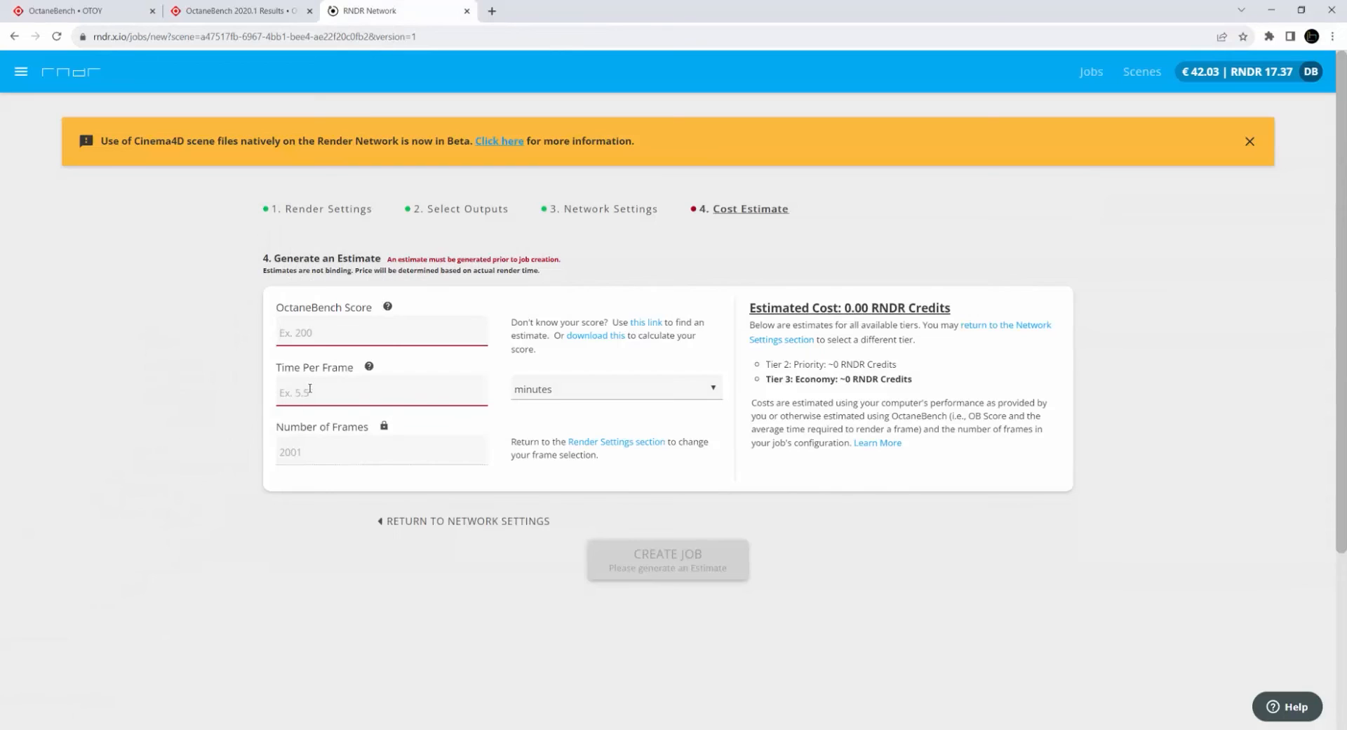
pyautogui.moveTo(328, 381)
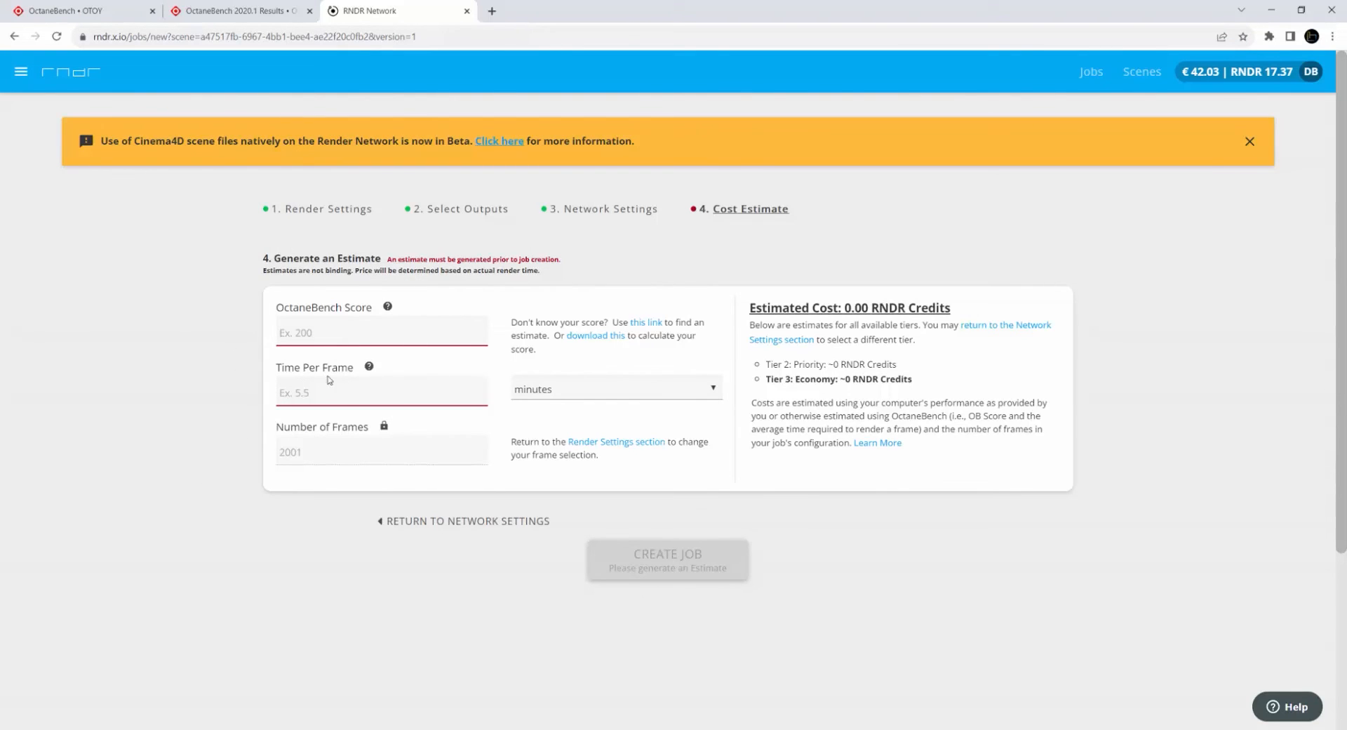
pyautogui.moveTo(813, 414)
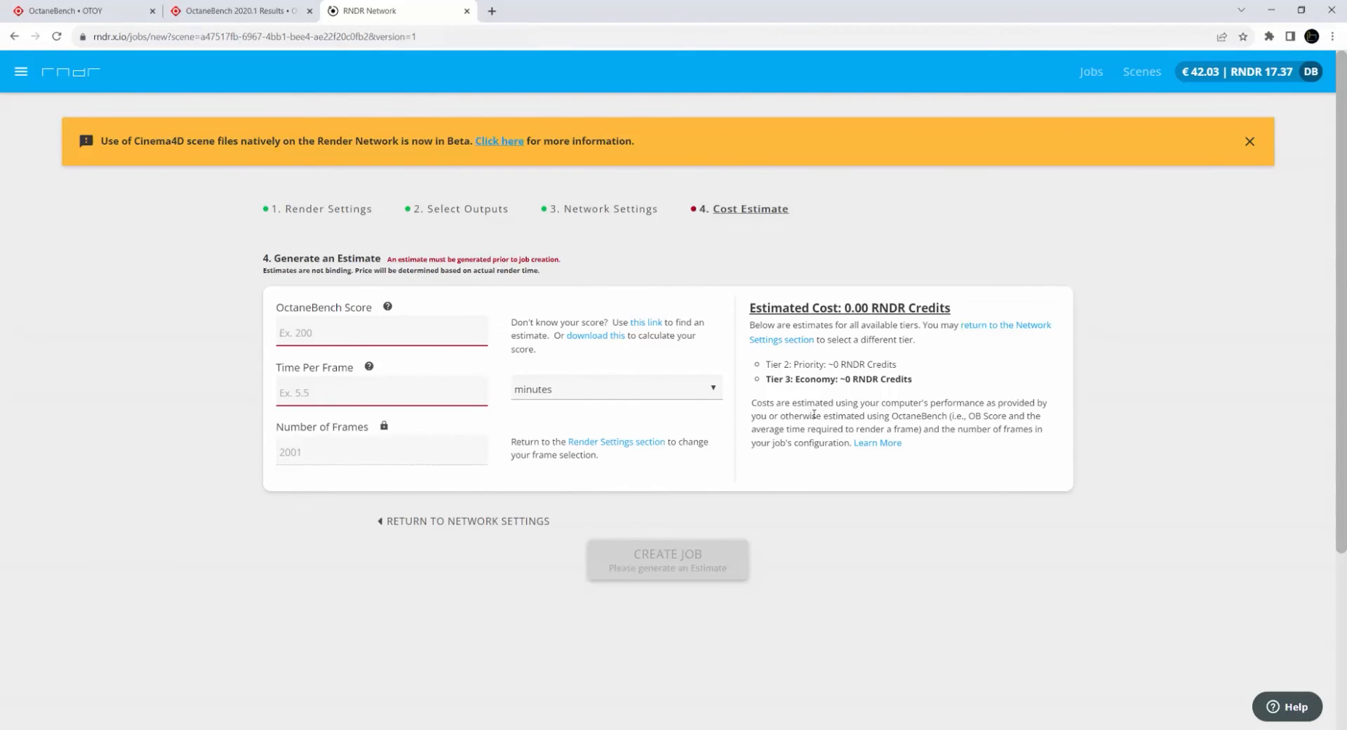